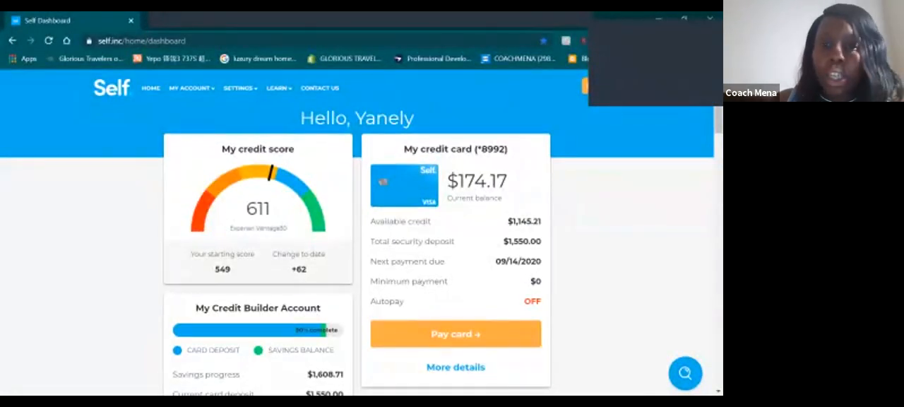
# Pay $54.00 on the Credit Builder account, $55.91 total with the $1.91 convenience fee.
pyautogui.scroll(-3)
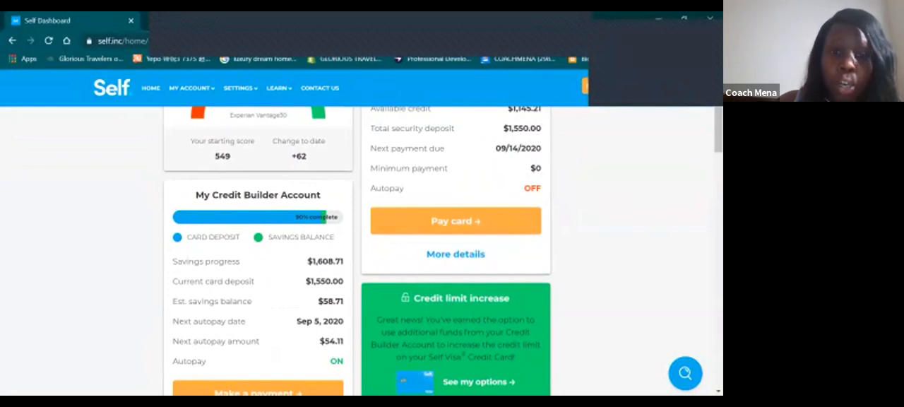
pyautogui.scroll(-3)
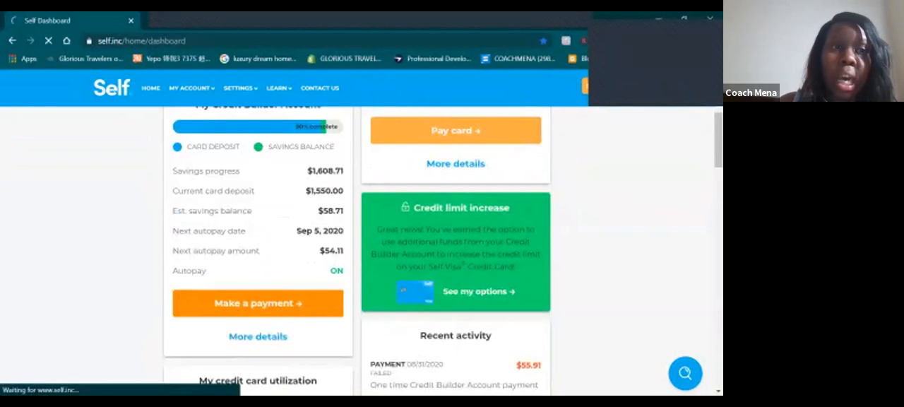
pyautogui.click(257, 303)
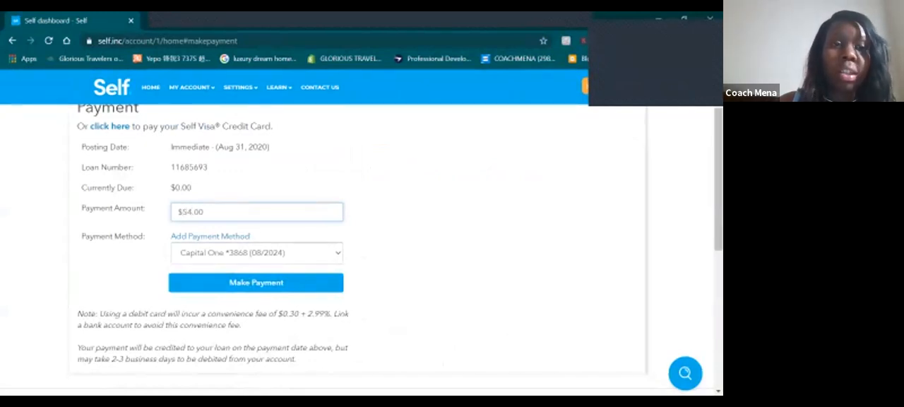
pyautogui.click(255, 283)
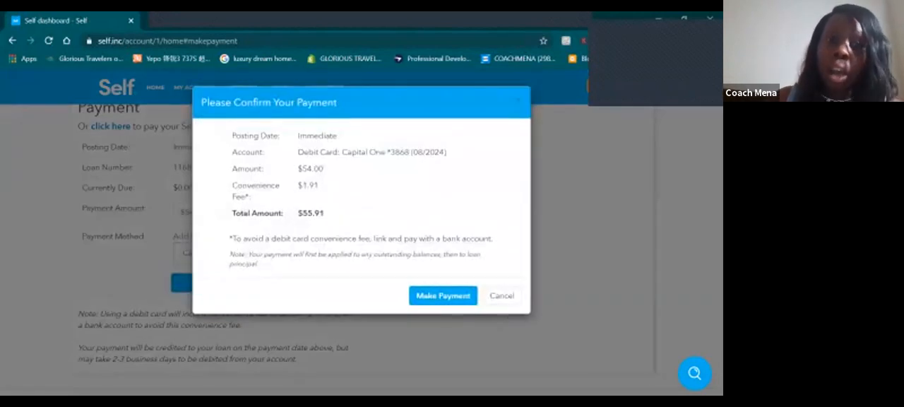
pyautogui.doubleClick(333, 238)
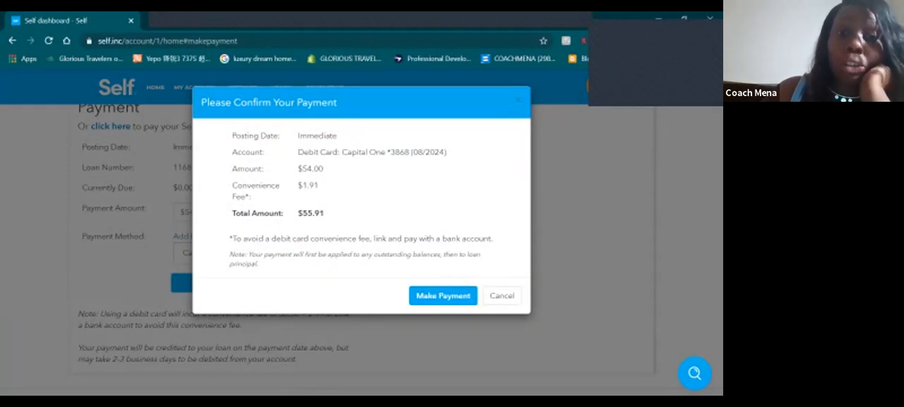
pyautogui.click(443, 295)
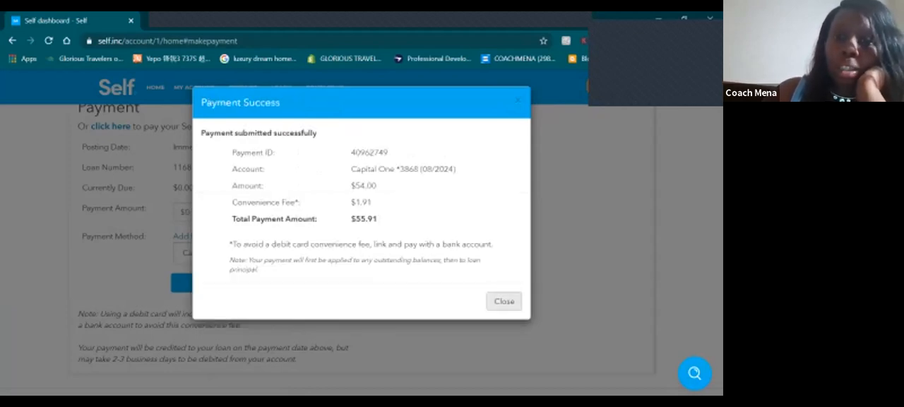
pyautogui.rightClick(504, 301)
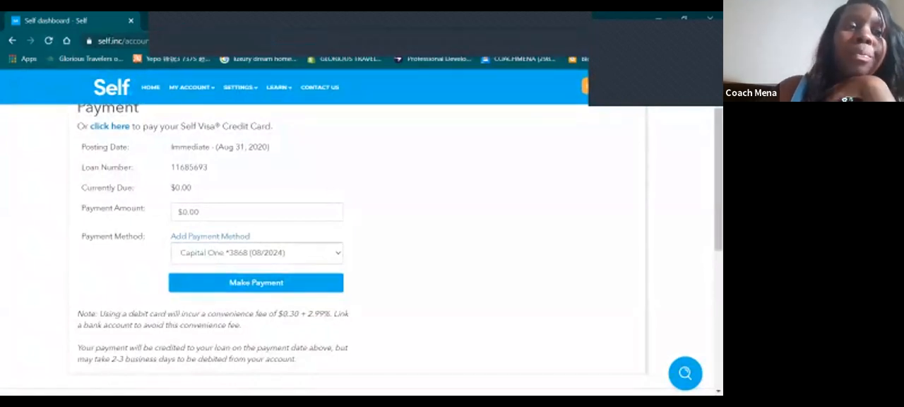
# Return to the Self home dashboard from the My Account menu.
pyautogui.click(190, 87)
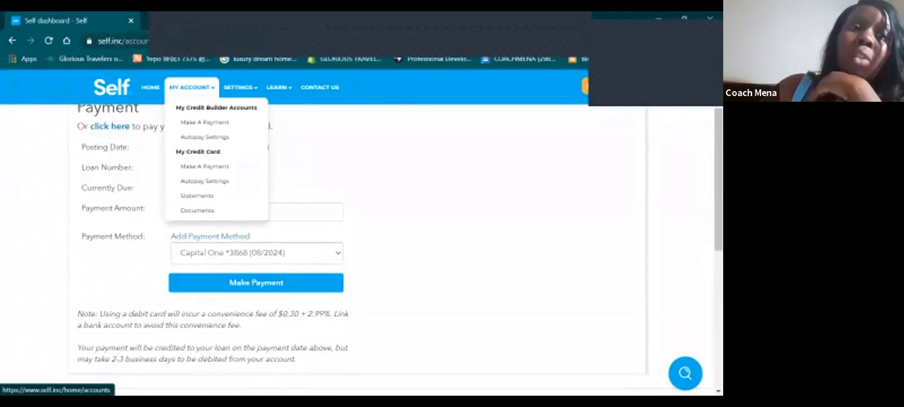
pyautogui.click(238, 87)
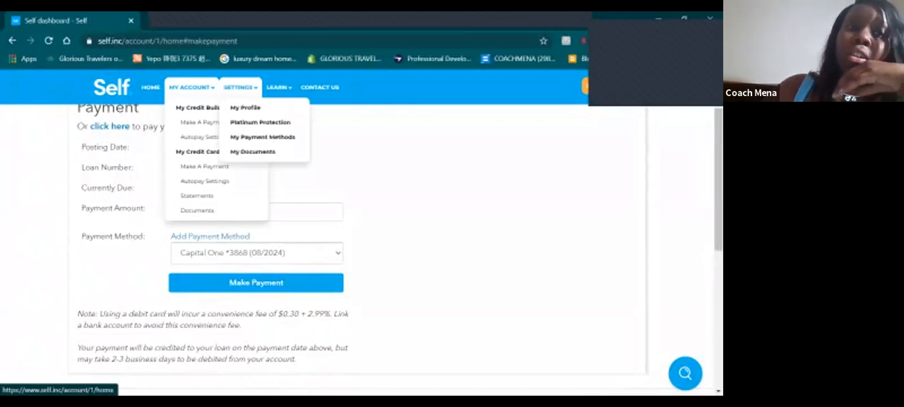
pyautogui.click(151, 87)
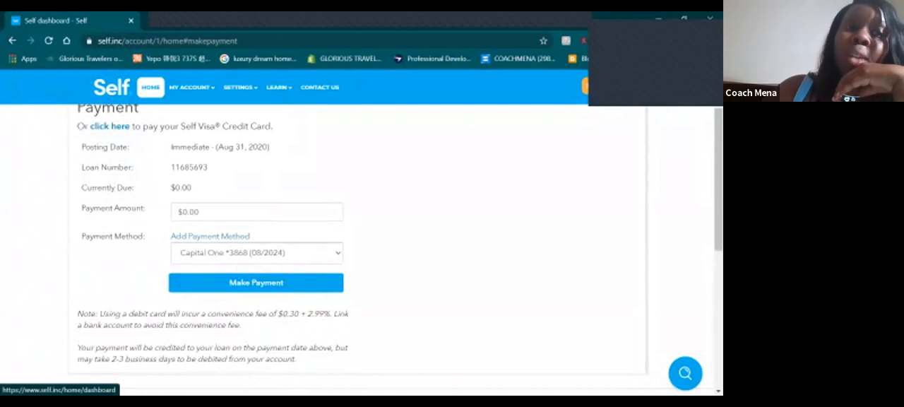
pyautogui.click(151, 88)
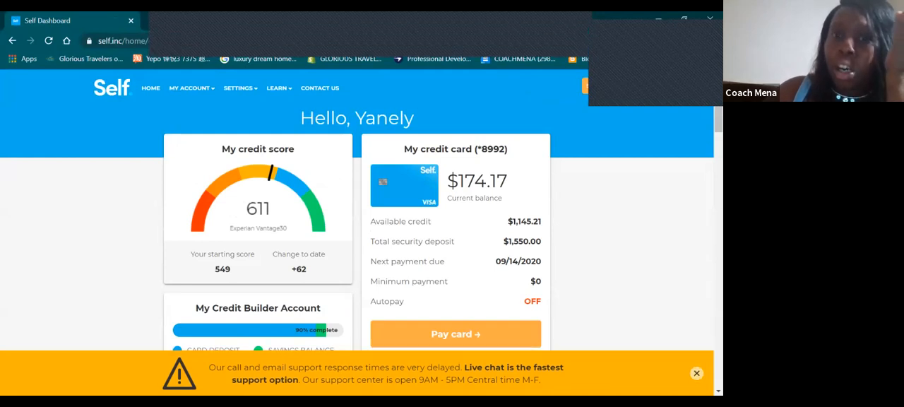
# Dismiss the support delay notice and check recent activity for the succeeded $55.91 payment.
pyautogui.click(696, 373)
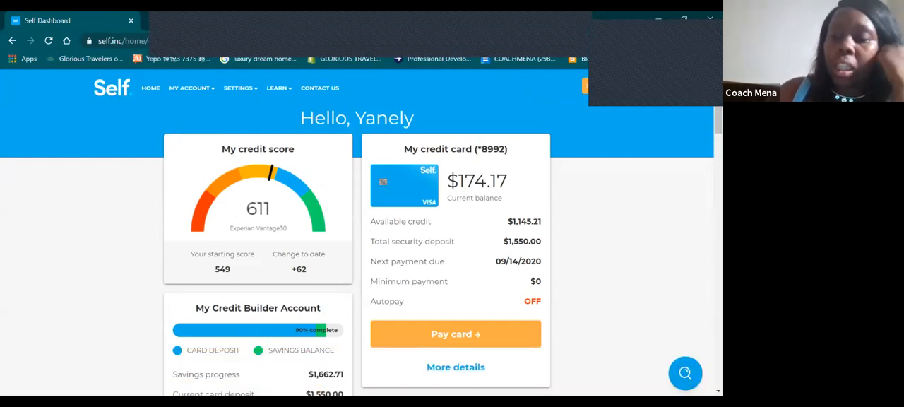
pyautogui.scroll(-3)
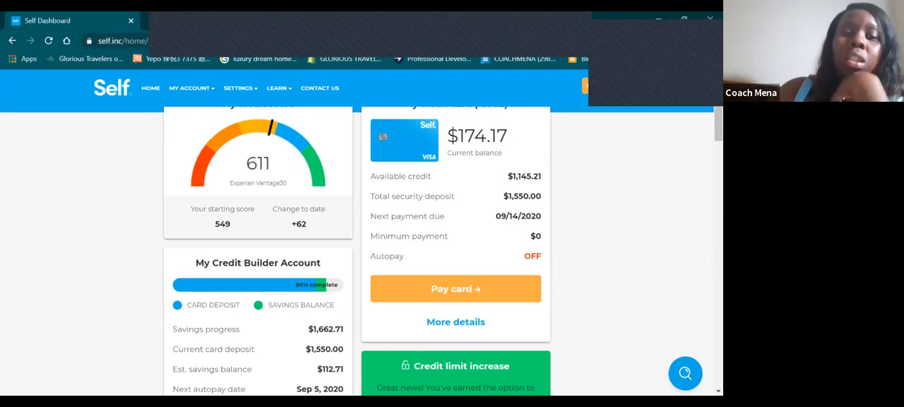
pyautogui.scroll(-3)
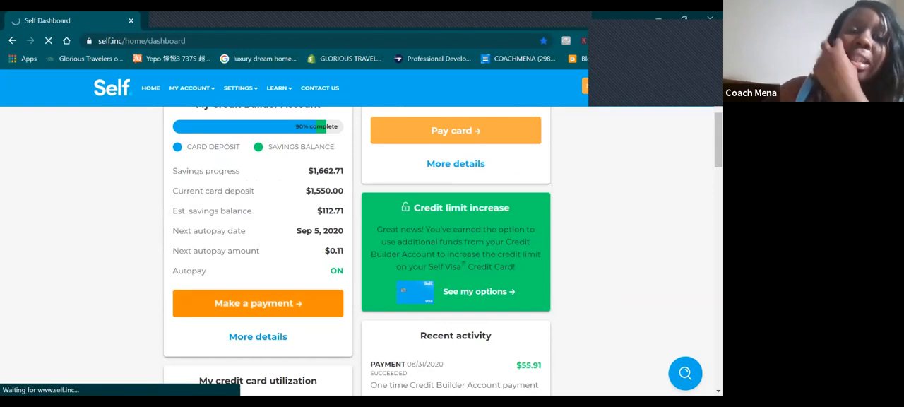
# Pay the remaining $0.11 on Credit Builder, $0.41 total with the $0.30 fee.
pyautogui.click(258, 303)
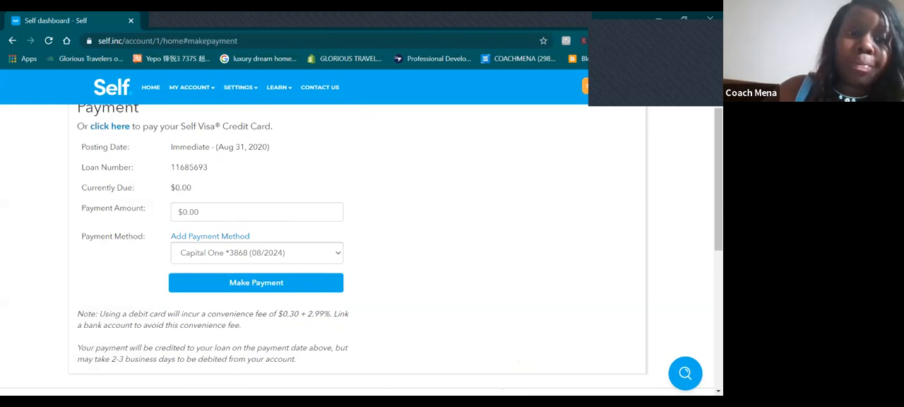
pyautogui.write('11')
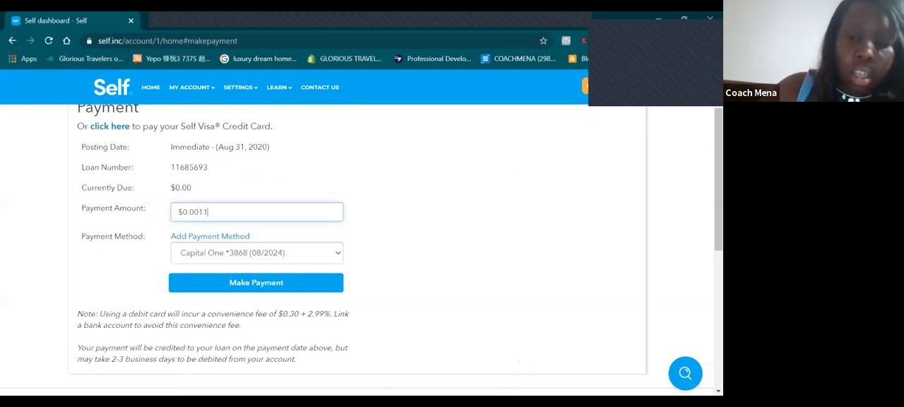
pyautogui.press('Backspace')
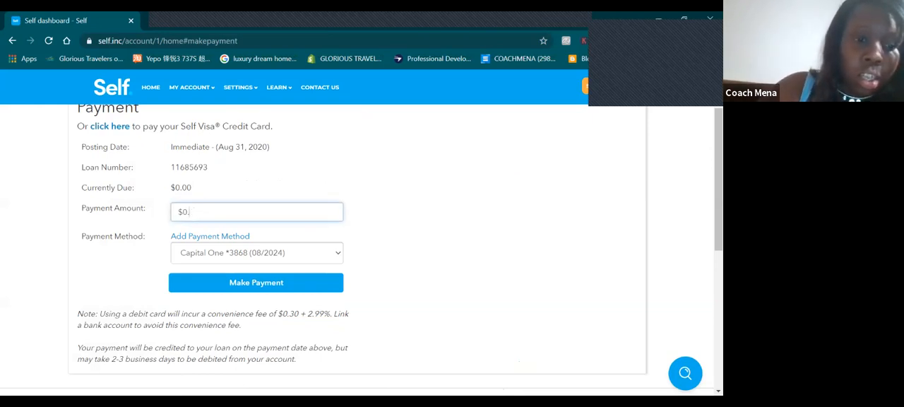
pyautogui.write('11')
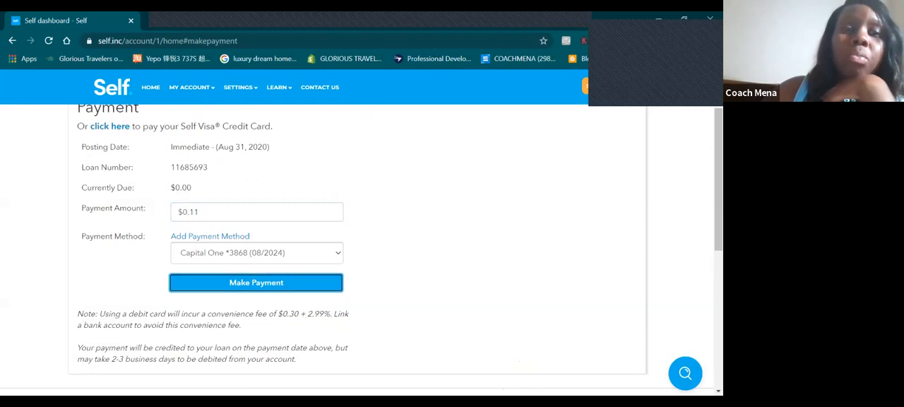
pyautogui.click(255, 283)
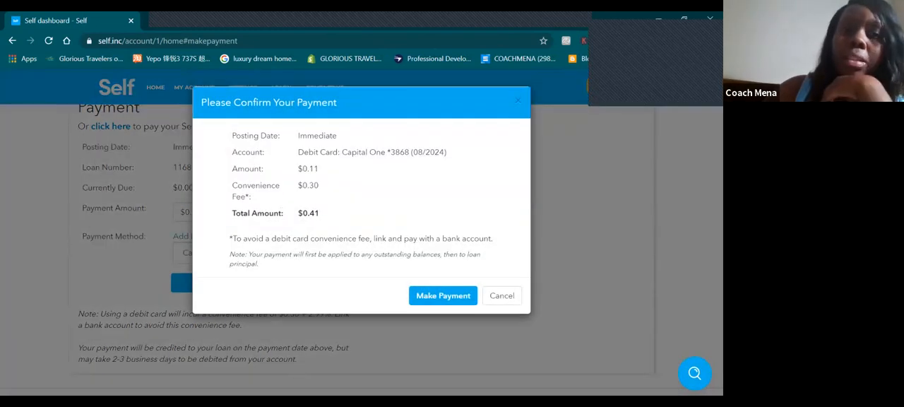
pyautogui.click(443, 295)
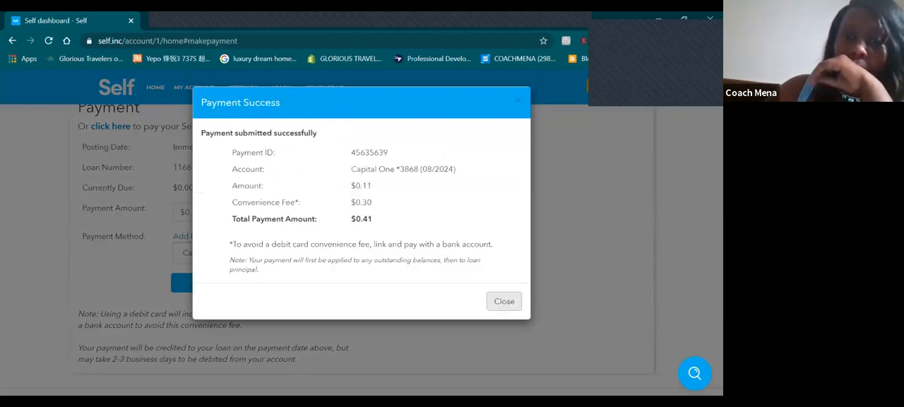
pyautogui.click(503, 301)
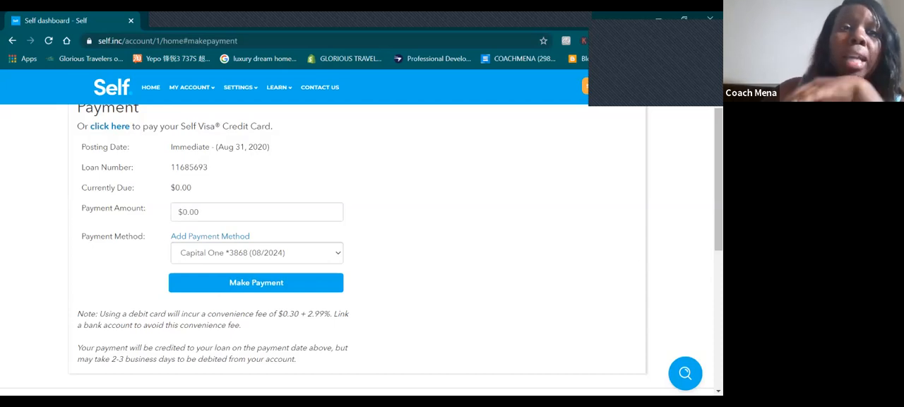
# Open My Credit Builder Accounts from the MY ACCOUNT menu, showing $0.00 due.
pyautogui.click(191, 87)
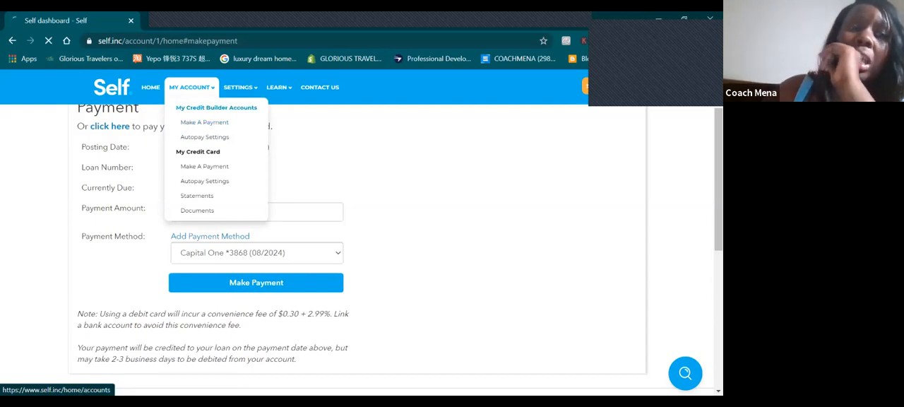
pyautogui.click(216, 108)
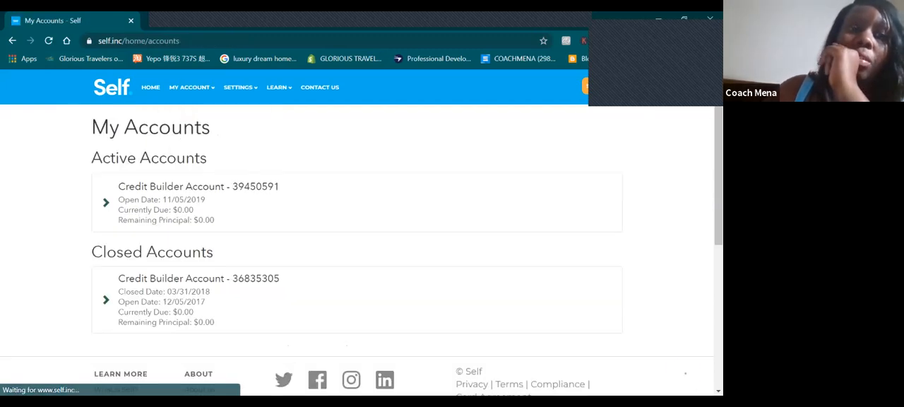
pyautogui.click(191, 87)
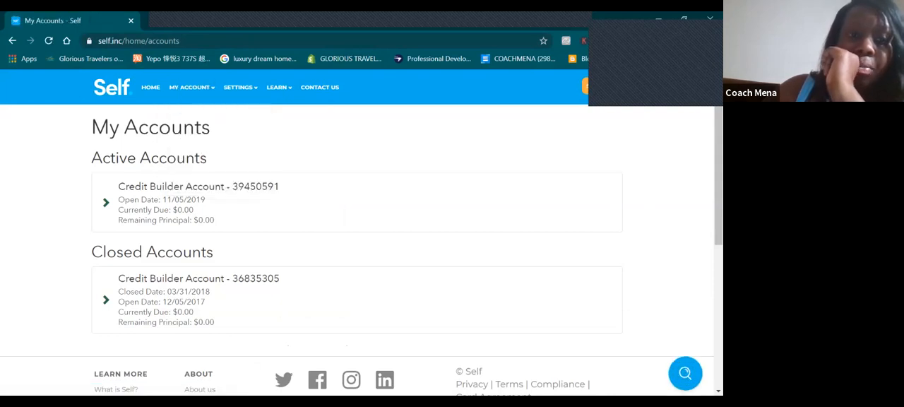
pyautogui.moveTo(151, 87)
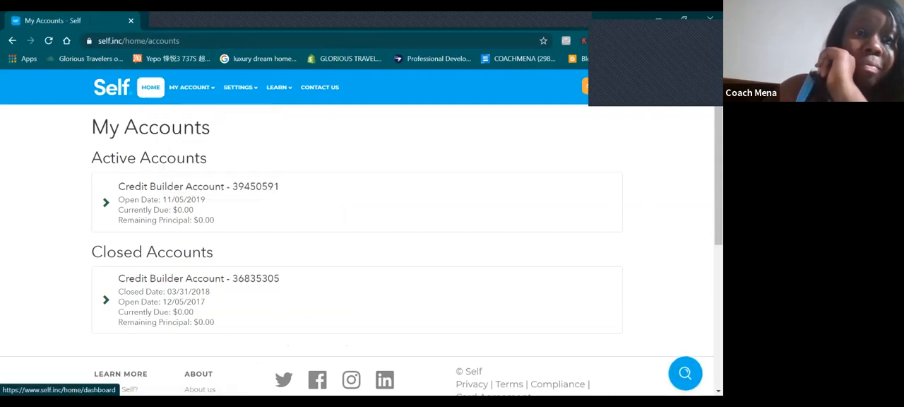
pyautogui.click(150, 87)
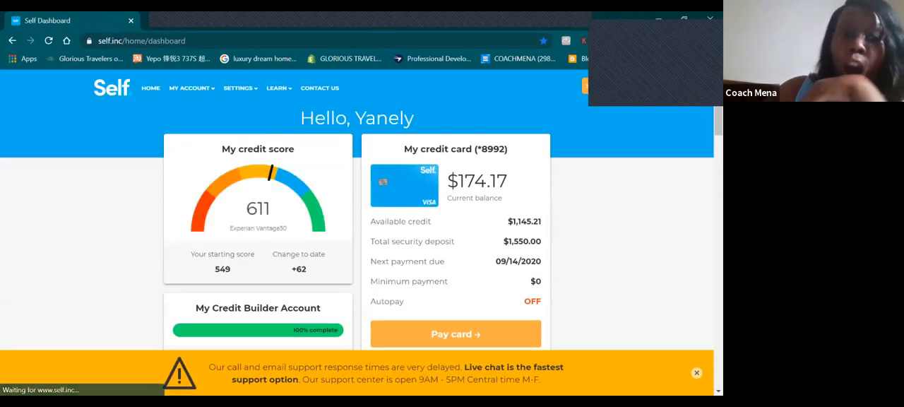
pyautogui.scroll(-3)
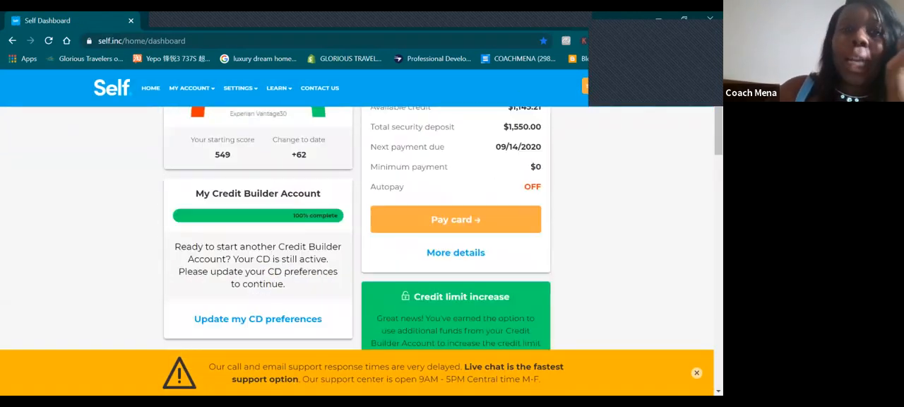
pyautogui.scroll(-3)
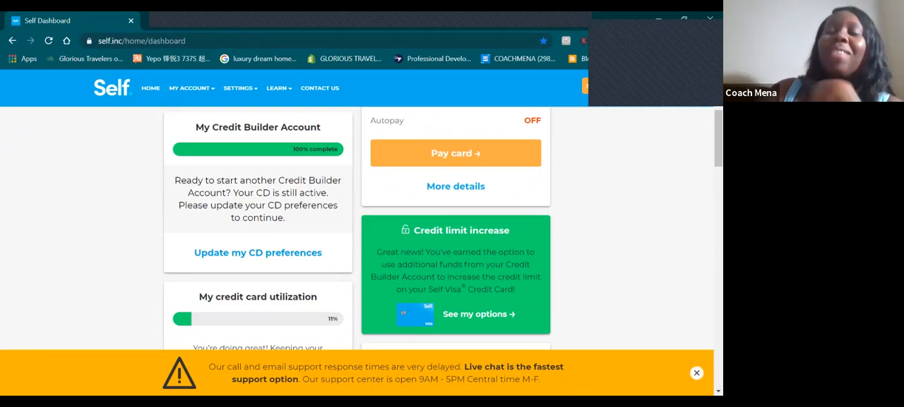
pyautogui.rightClick(643, 282)
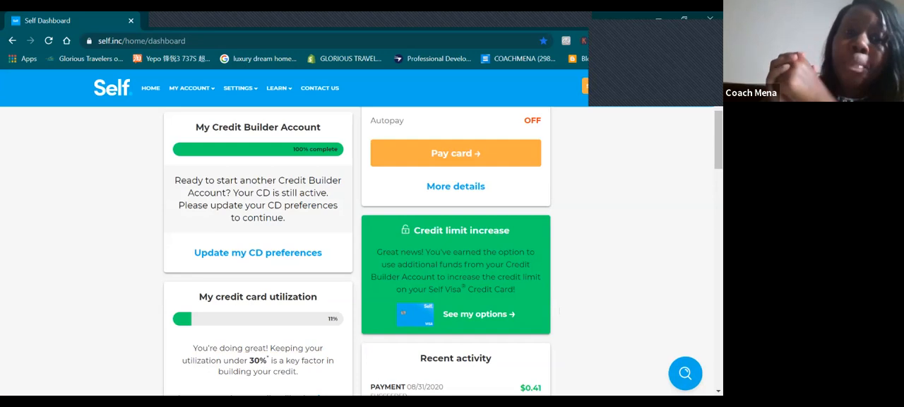
pyautogui.click(153, 21)
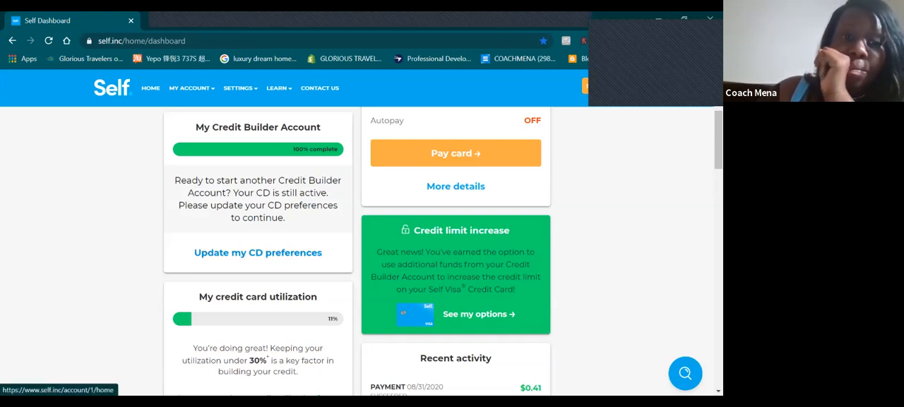
# Open the completed Credit Builder account's details and review the payout delivery method options.
pyautogui.click(455, 186)
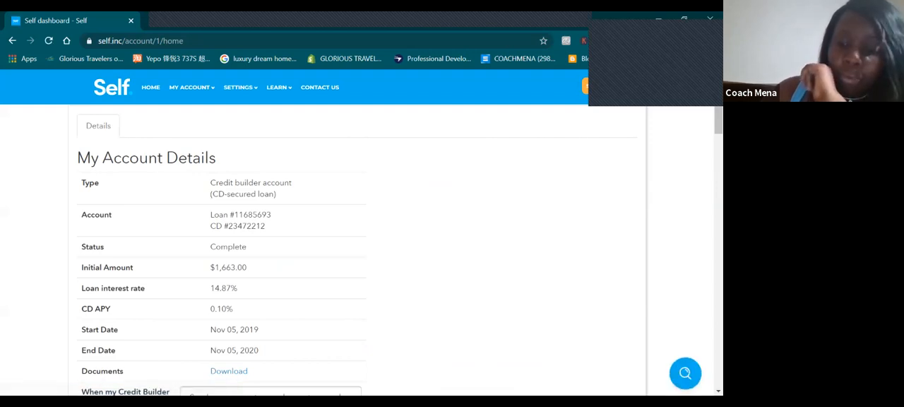
pyautogui.scroll(-3)
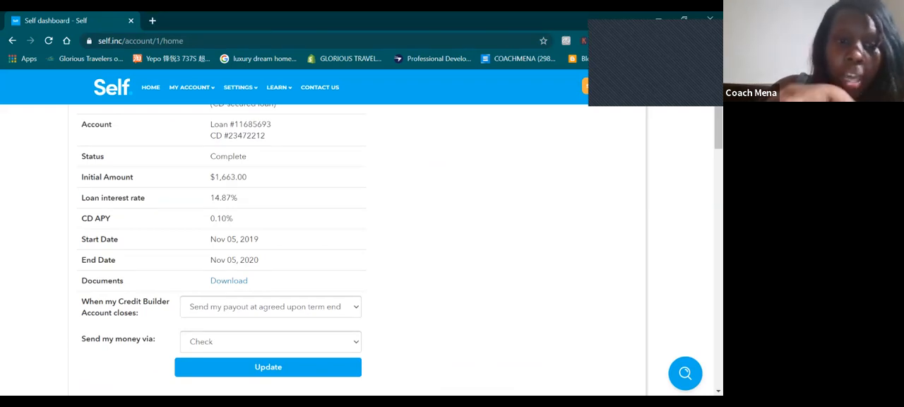
pyautogui.scroll(-3)
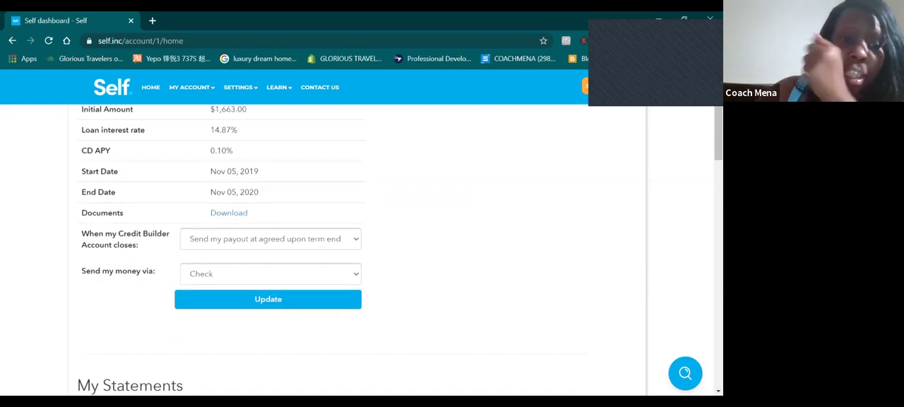
pyautogui.click(270, 274)
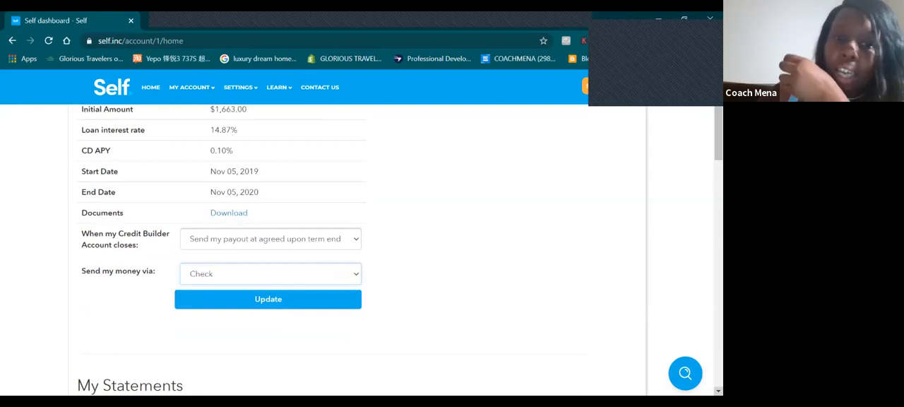
pyautogui.scroll(-3)
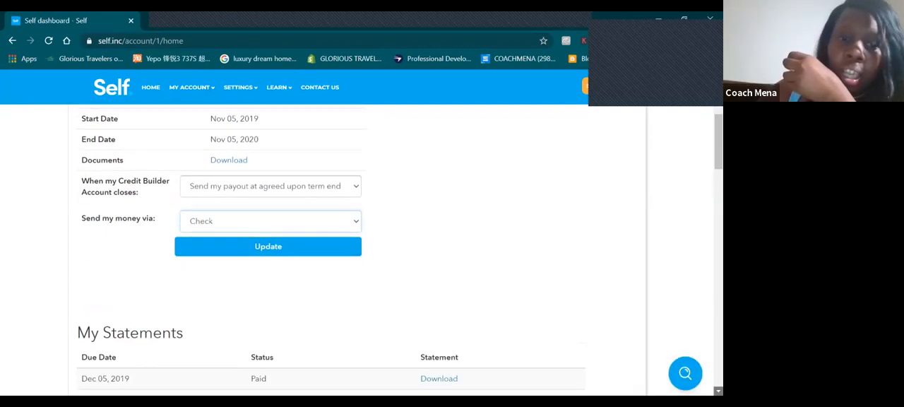
pyautogui.scroll(-3)
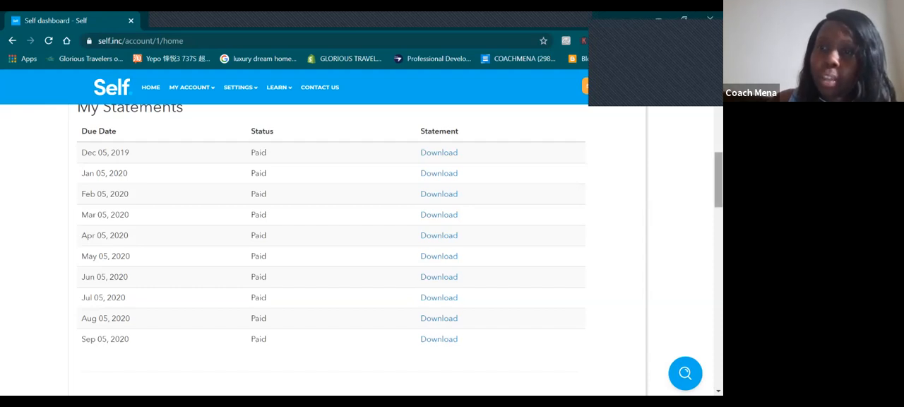
pyautogui.scroll(3)
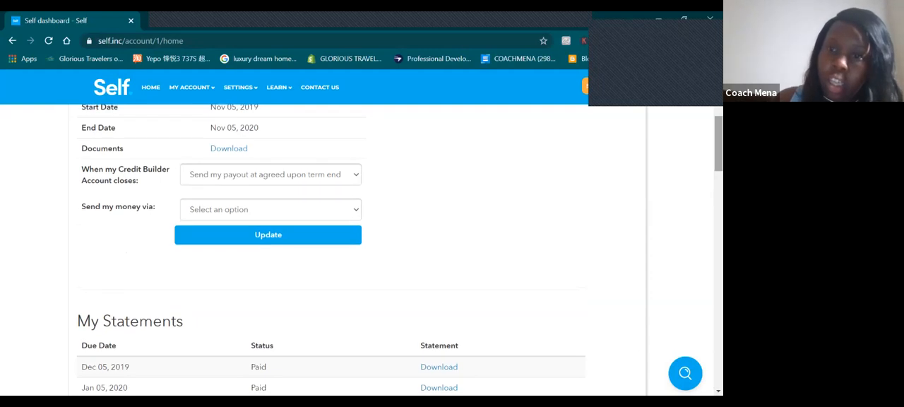
pyautogui.scroll(3)
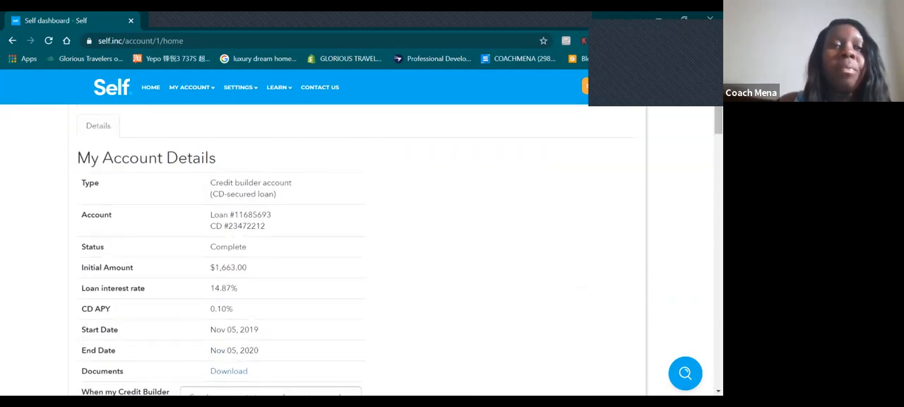
# Go through My Credit Builder Accounts back to the HOME dashboard showing credit score 611.
pyautogui.click(191, 87)
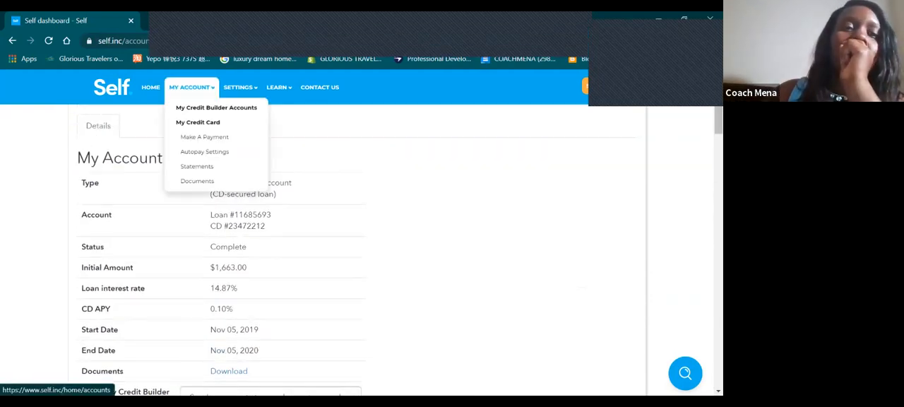
pyautogui.click(216, 107)
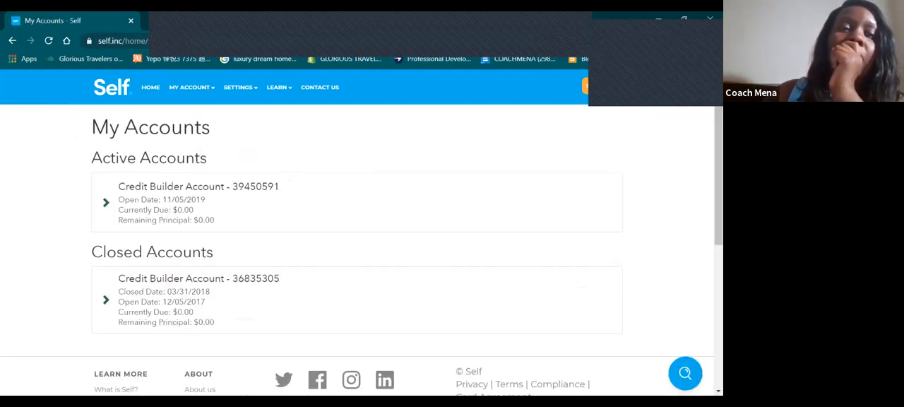
pyautogui.click(150, 88)
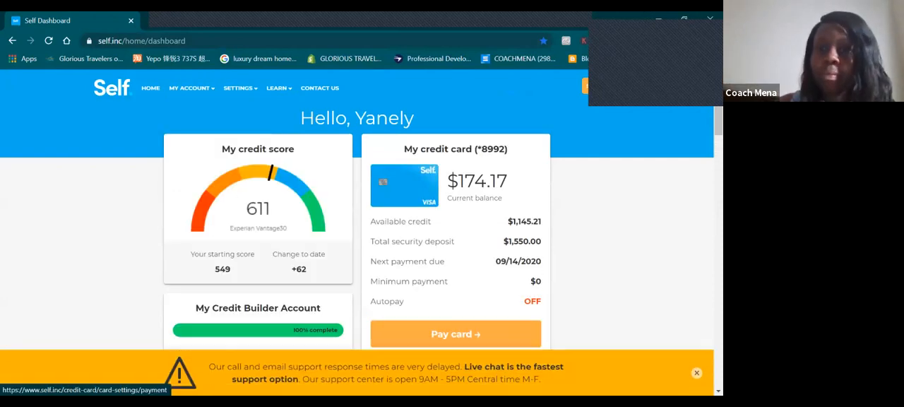
pyautogui.scroll(-3)
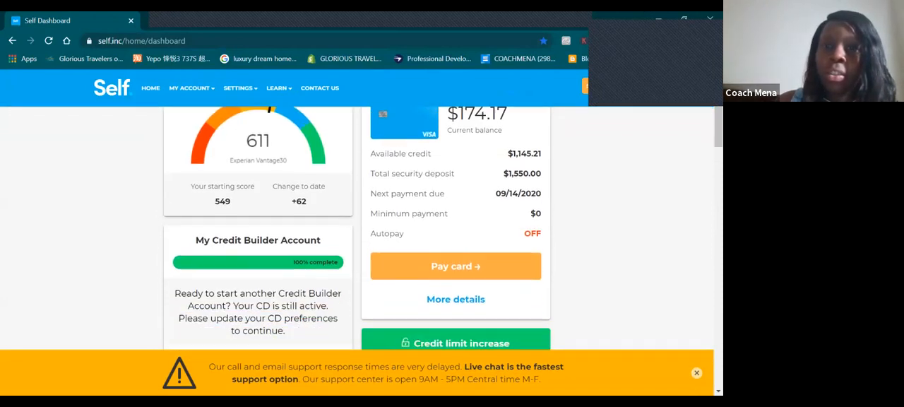
pyautogui.scroll(3)
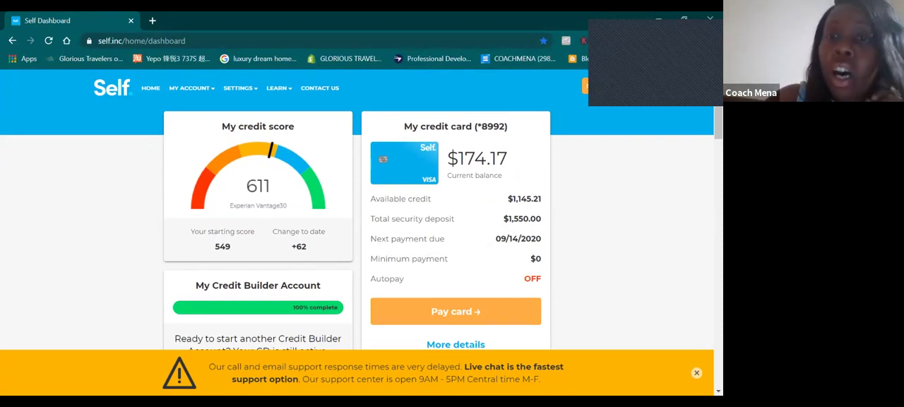
pyautogui.scroll(-3)
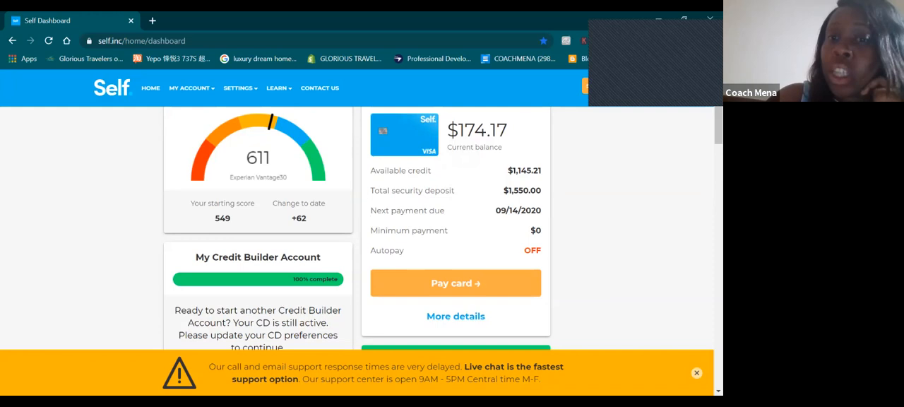
pyautogui.doubleClick(459, 147)
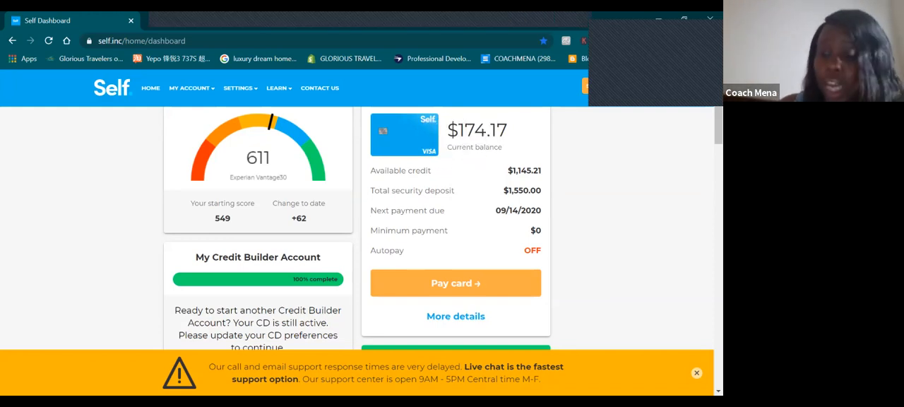
pyautogui.scroll(-3)
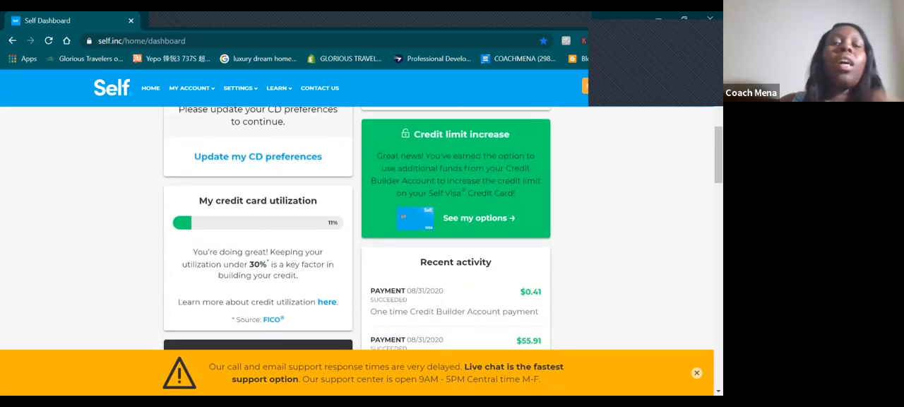
pyautogui.scroll(-3)
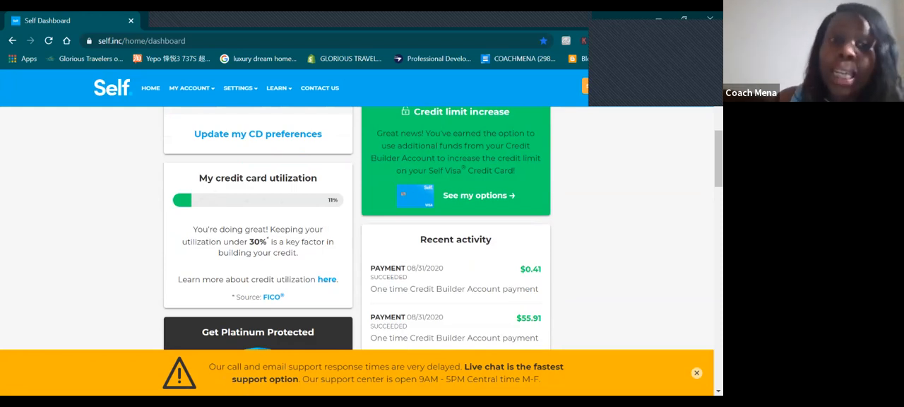
pyautogui.scroll(-3)
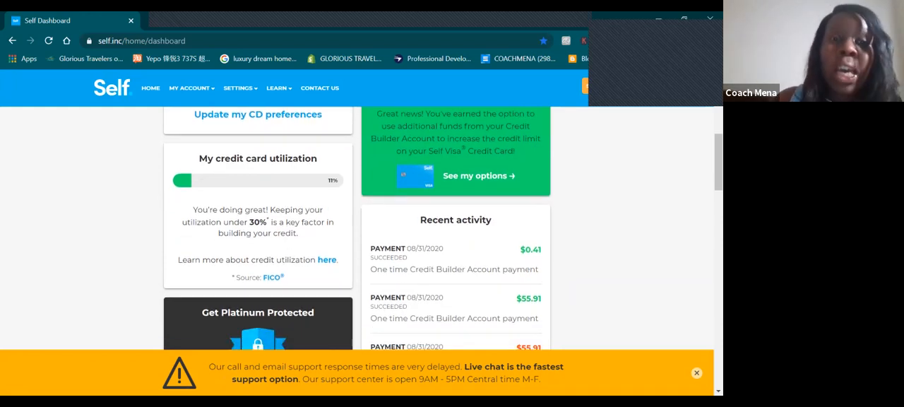
pyautogui.scroll(-3)
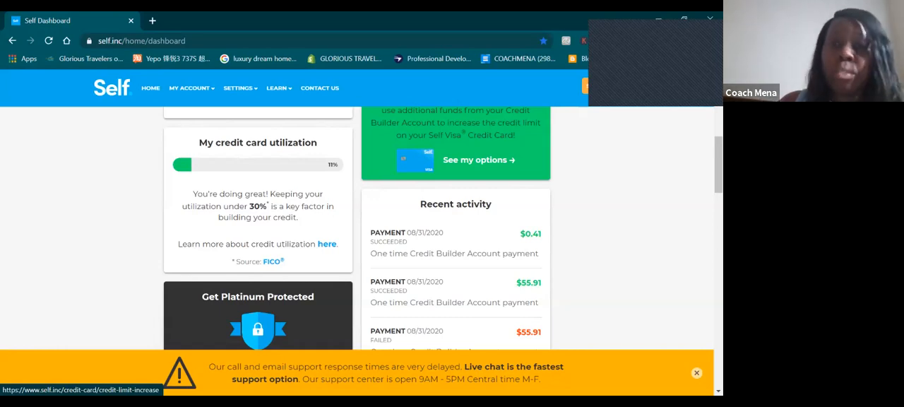
pyautogui.scroll(3)
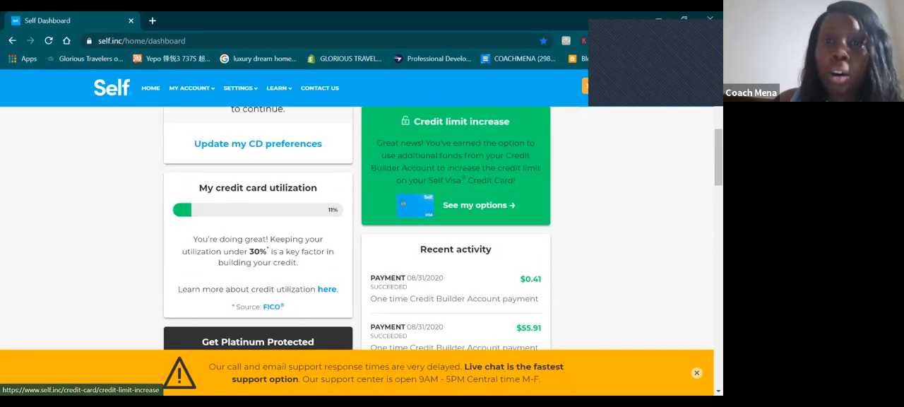
pyautogui.scroll(3)
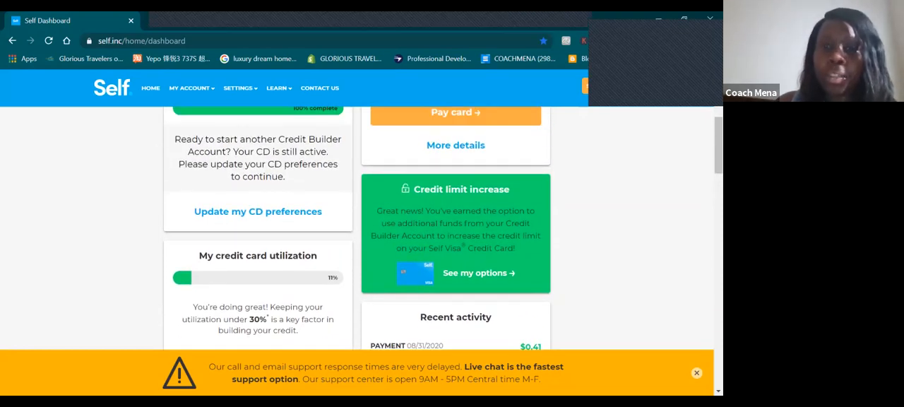
# Slide the new card limit up to $1,575 and continue to the change review.
pyautogui.click(478, 273)
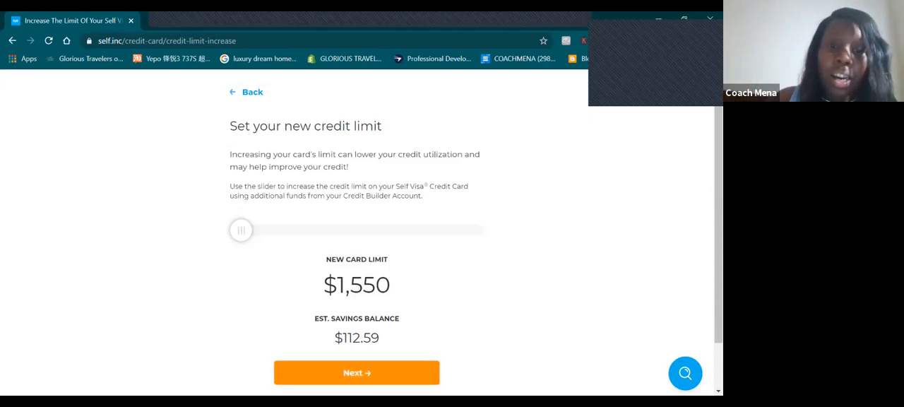
pyautogui.moveTo(241, 230); pyautogui.dragTo(472, 229)
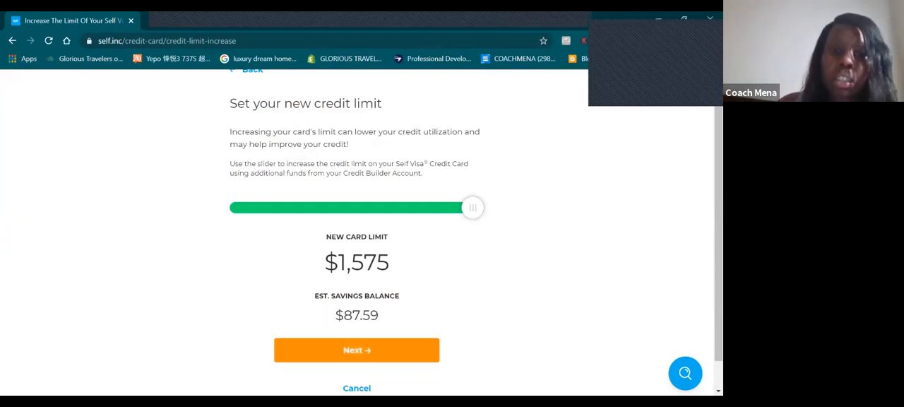
pyautogui.click(356, 350)
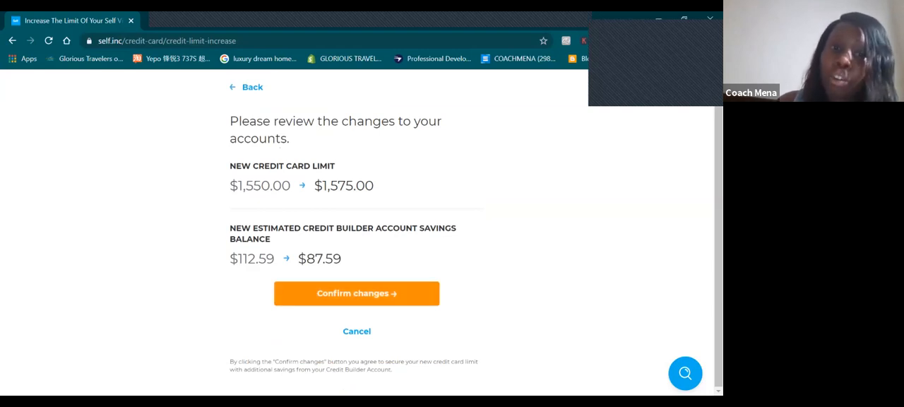
# Confirm the $1,550 to $1,575 limit change, making the security deposit $1,575.00.
pyautogui.click(357, 293)
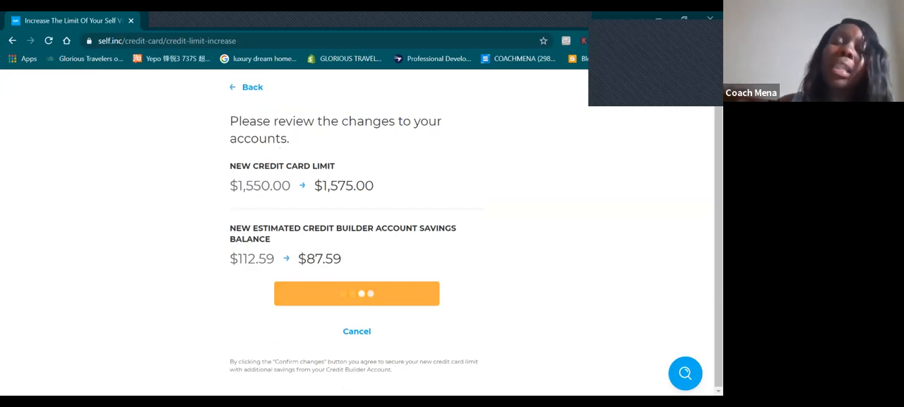
pyautogui.click(356, 293)
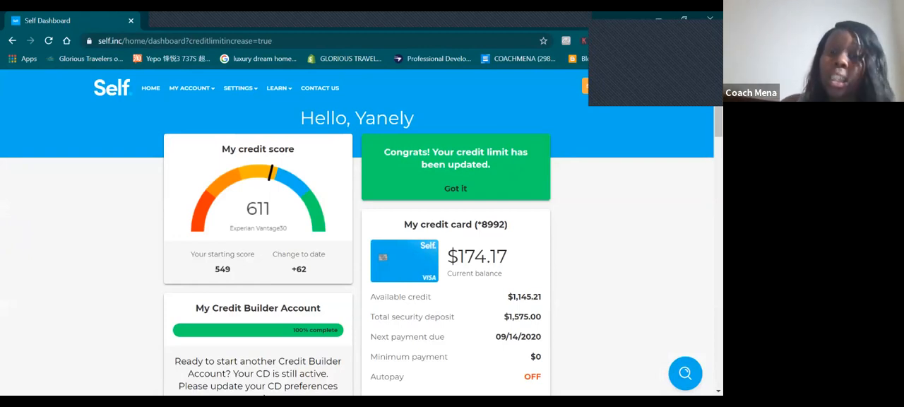
# Scroll through the updated dashboard to look over the new limit and account status.
pyautogui.scroll(-3)
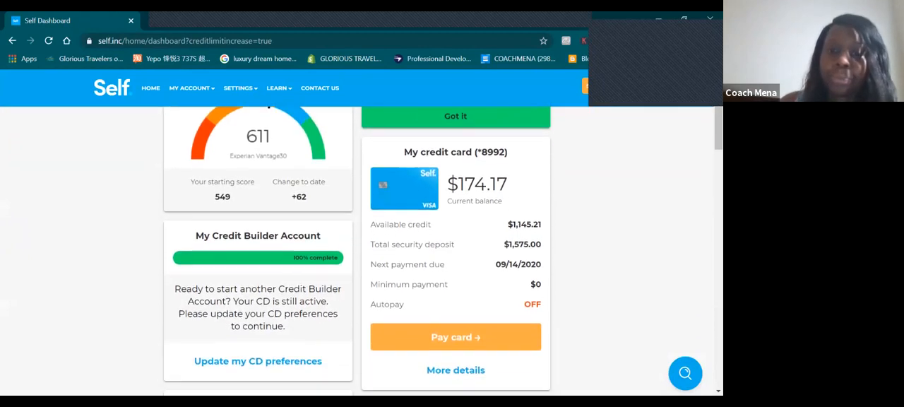
pyautogui.scroll(3)
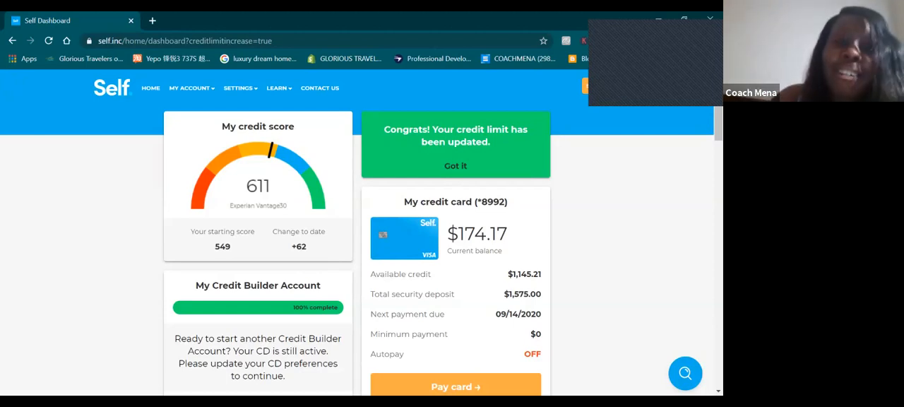
pyautogui.scroll(-3)
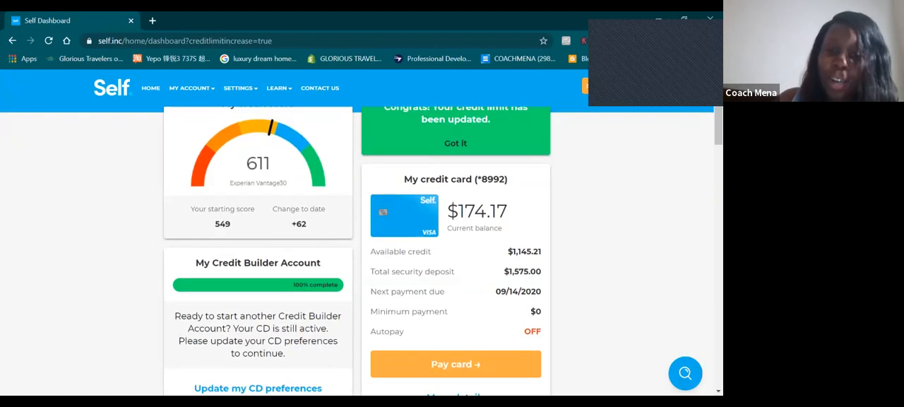
pyautogui.scroll(-3)
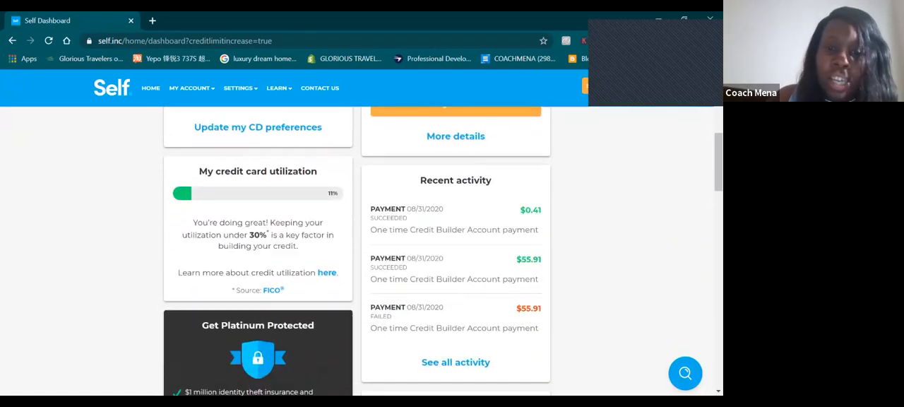
pyautogui.scroll(-3)
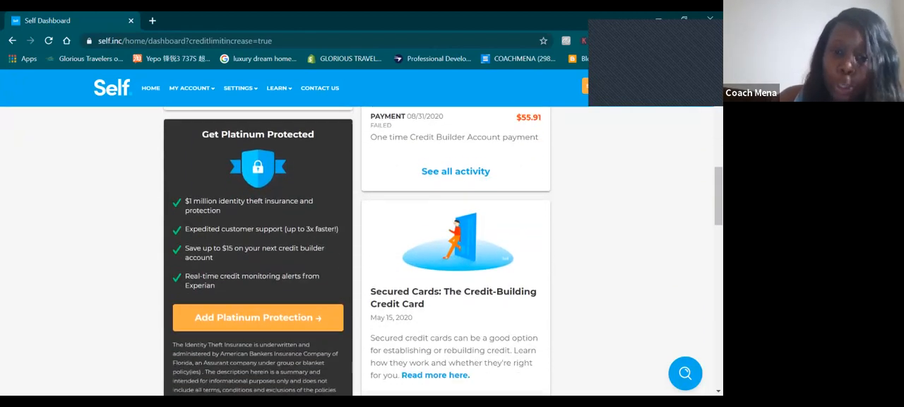
pyautogui.scroll(3)
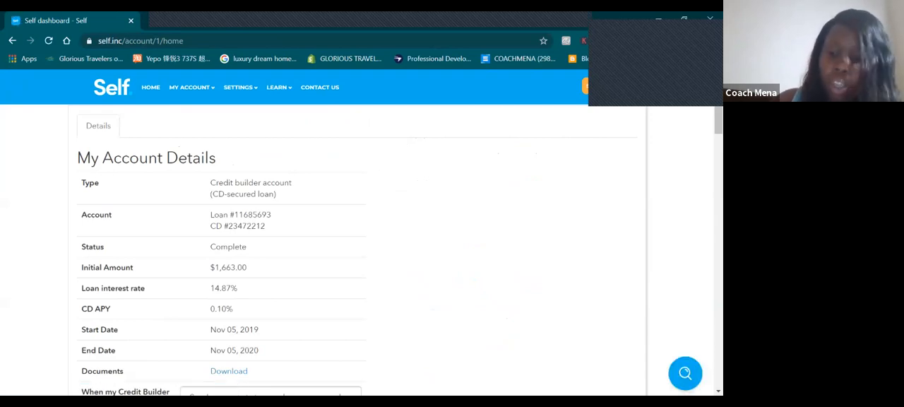
pyautogui.scroll(-3)
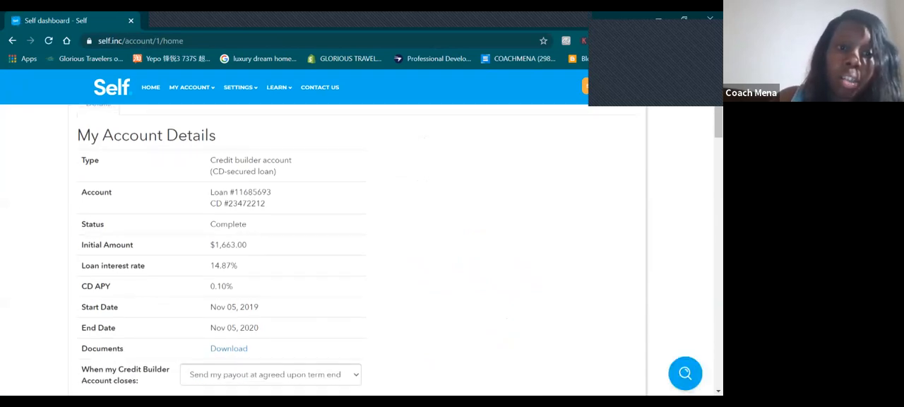
pyautogui.scroll(-3)
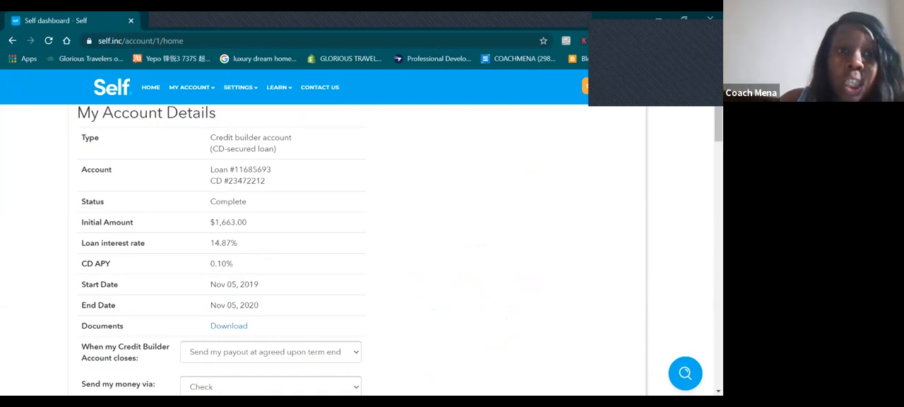
pyautogui.scroll(-3)
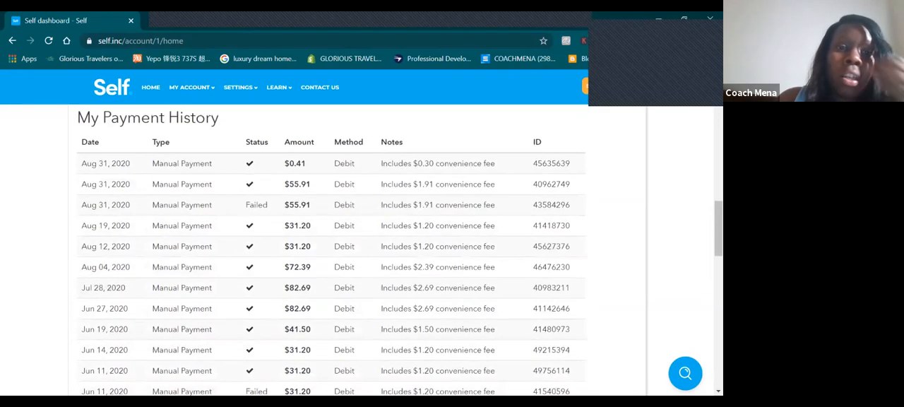
pyautogui.scroll(-3)
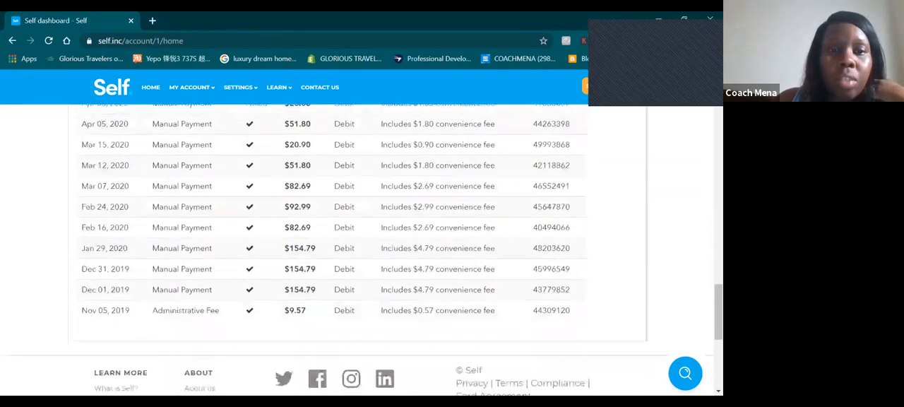
pyautogui.scroll(-3)
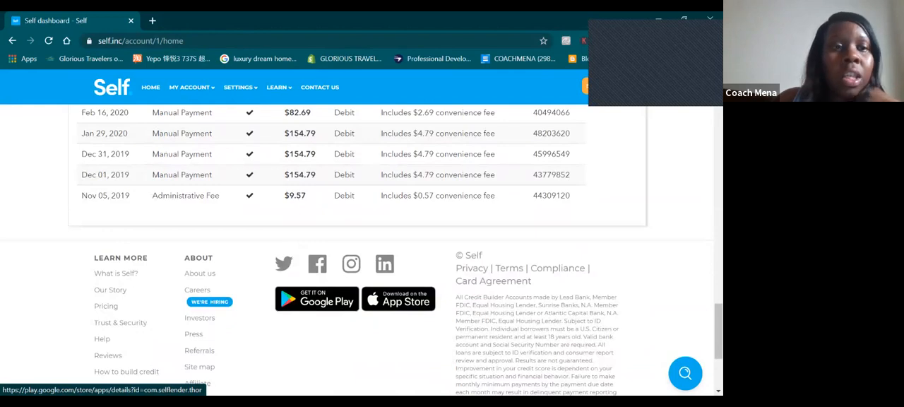
pyautogui.scroll(3)
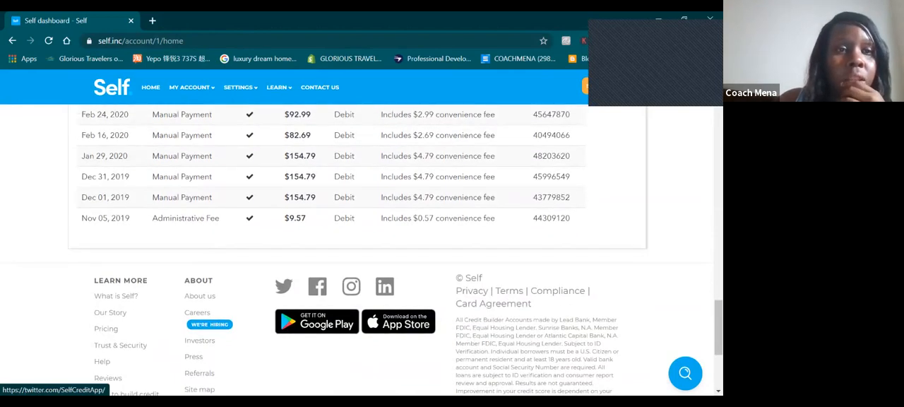
pyautogui.scroll(3)
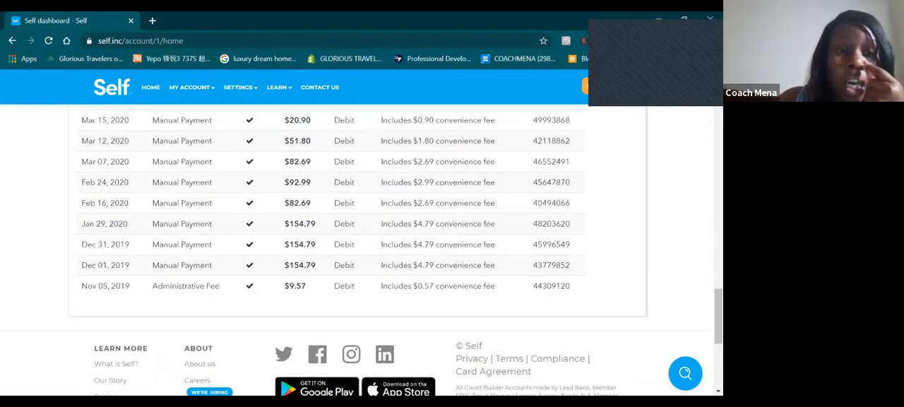
pyautogui.scroll(3)
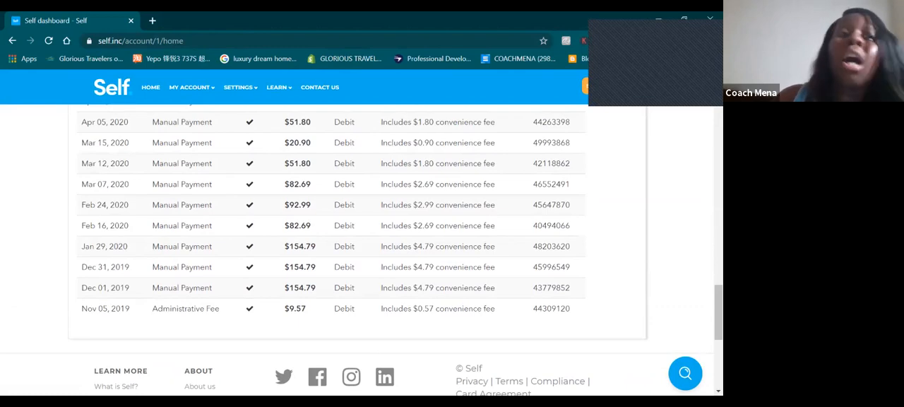
pyautogui.scroll(3)
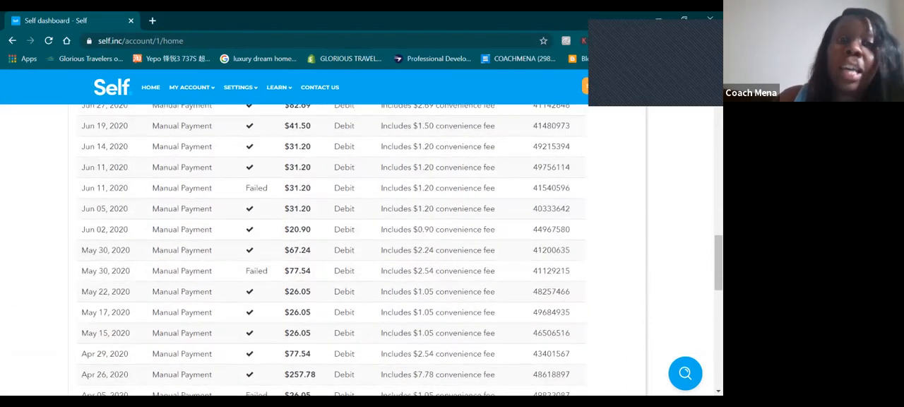
pyautogui.scroll(3)
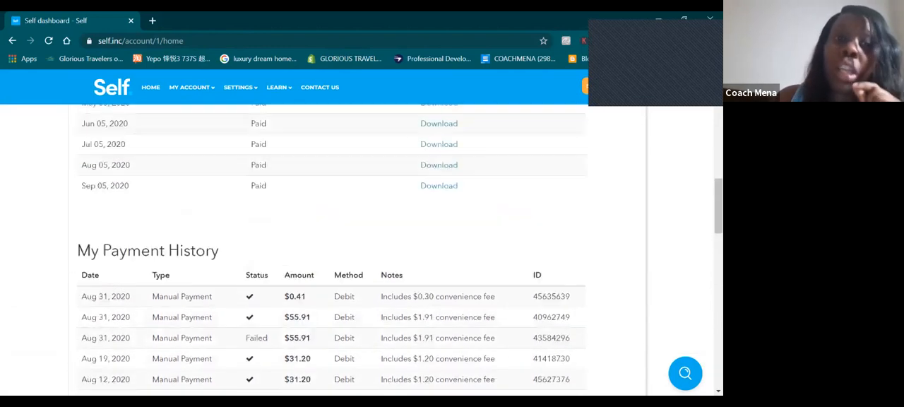
pyautogui.scroll(3)
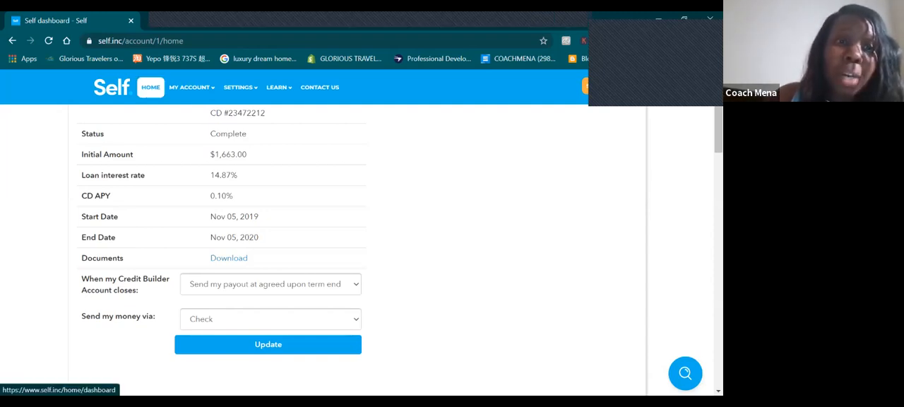
# Return to the home dashboard showing the $174.17 card balance.
pyautogui.click(150, 88)
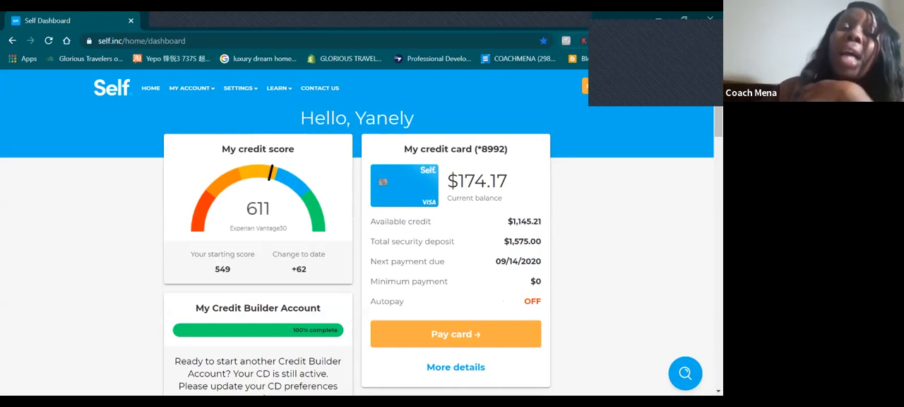
pyautogui.moveTo(518, 58)
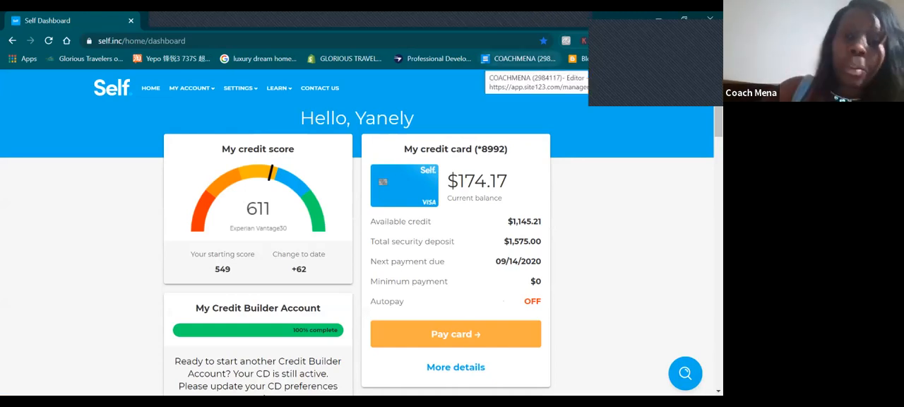